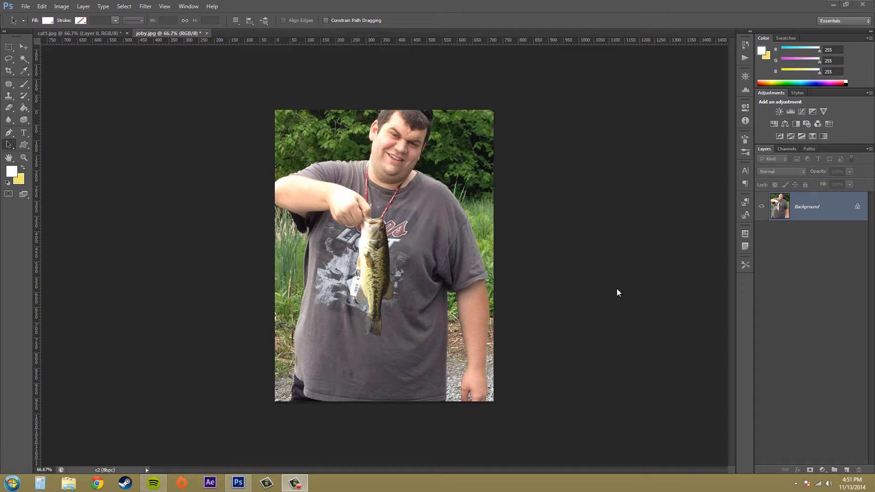
mouse_move(439, 263)
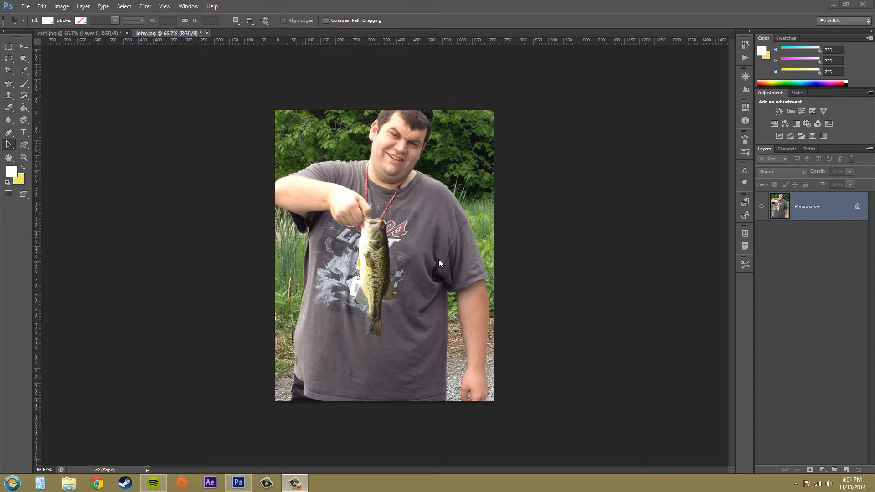
mouse_move(477, 225)
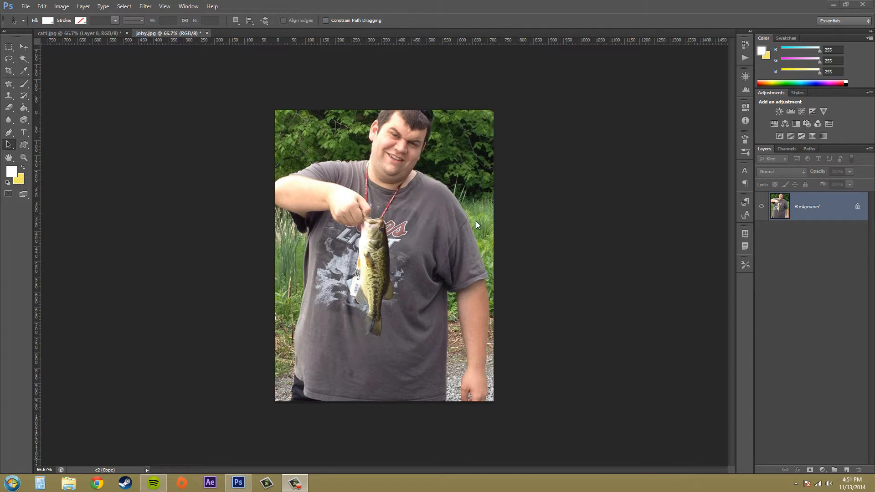
mouse_move(545, 306)
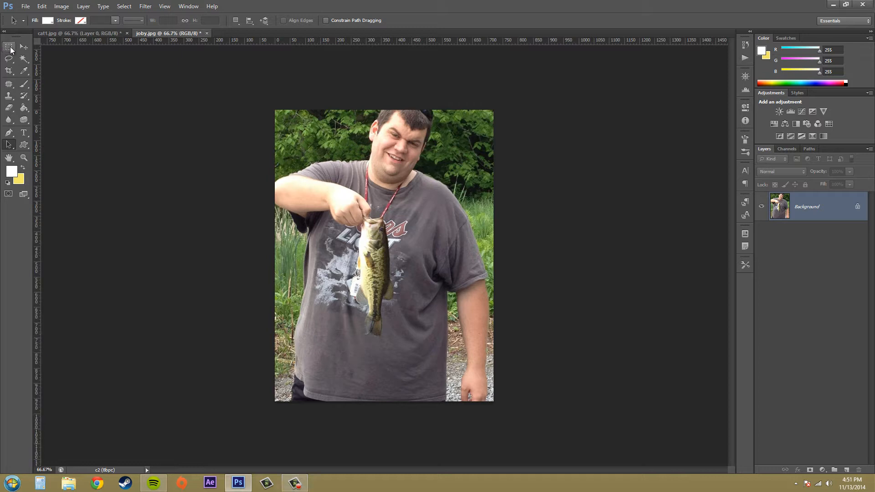
Step: Marquee-select a rectangle around the held fish and bring up the Filter menu
click(9, 47)
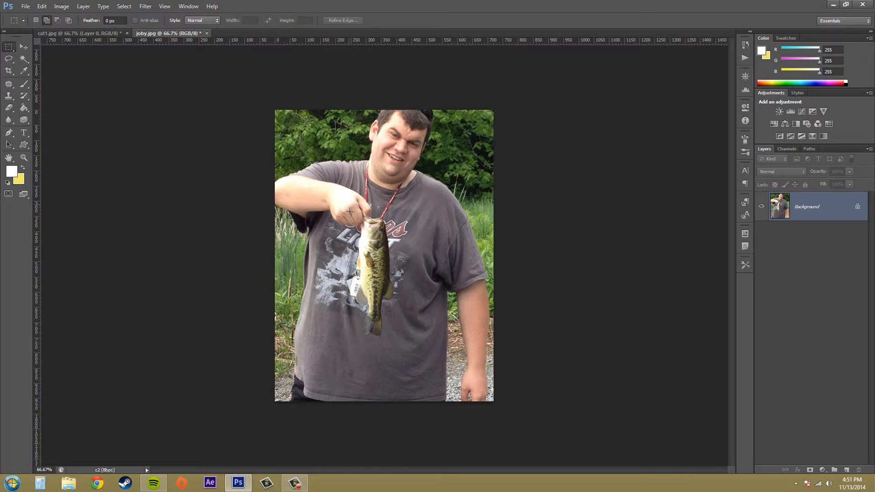
drag(350, 211, 397, 339)
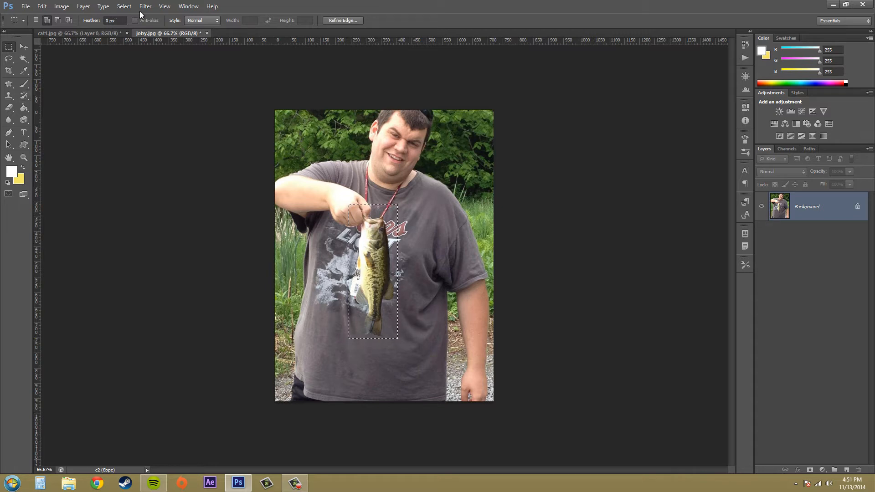
click(145, 7)
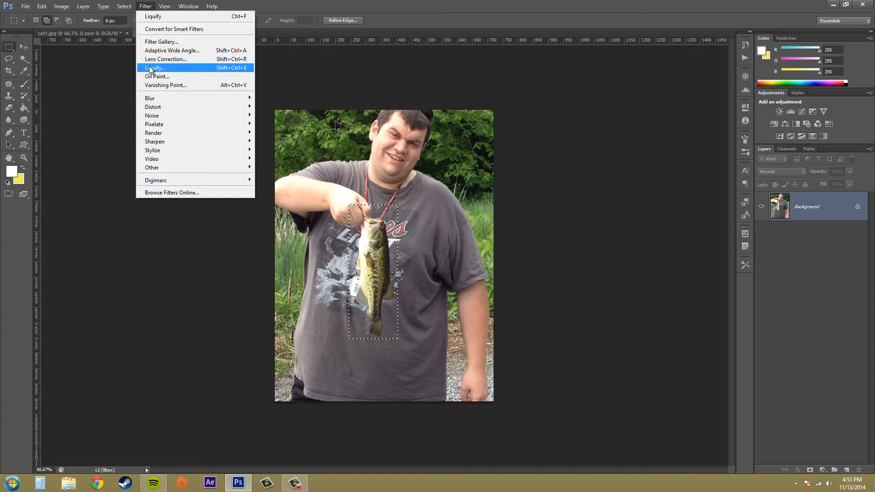
Step: Launch Liquify on the fish selection, toggle Advanced Mode off and back on to reveal all options
click(153, 68)
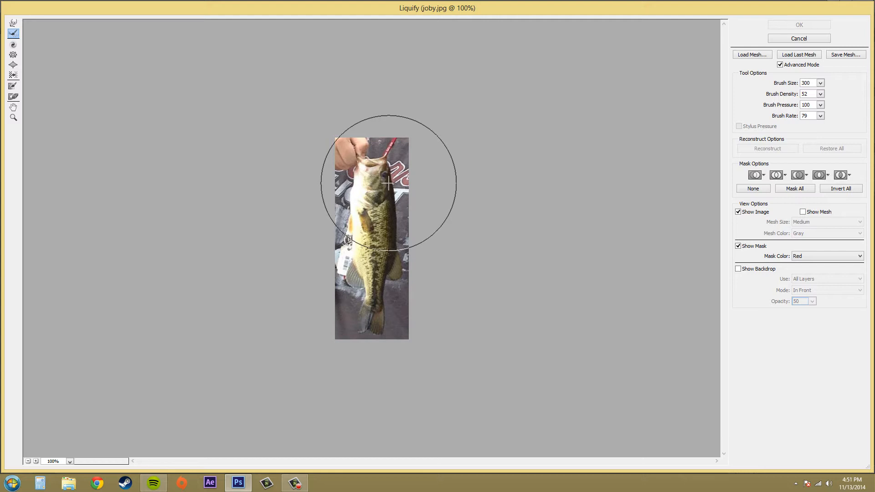
drag(389, 184, 351, 247)
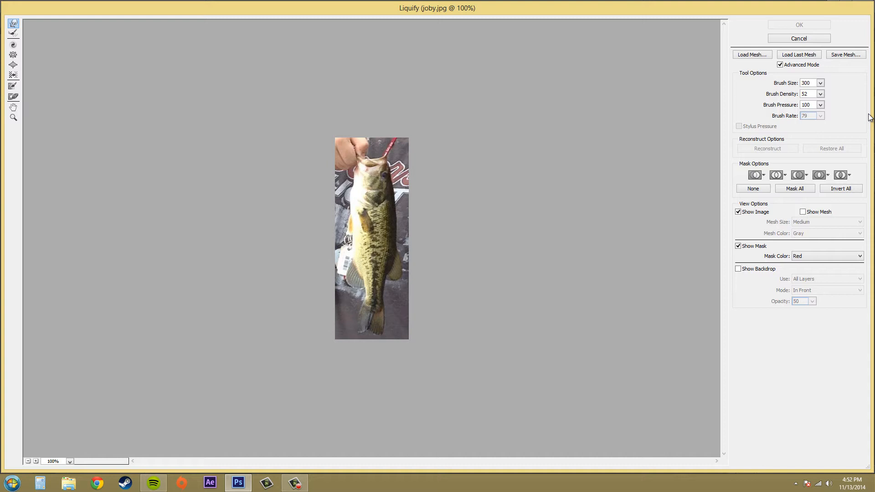
click(779, 64)
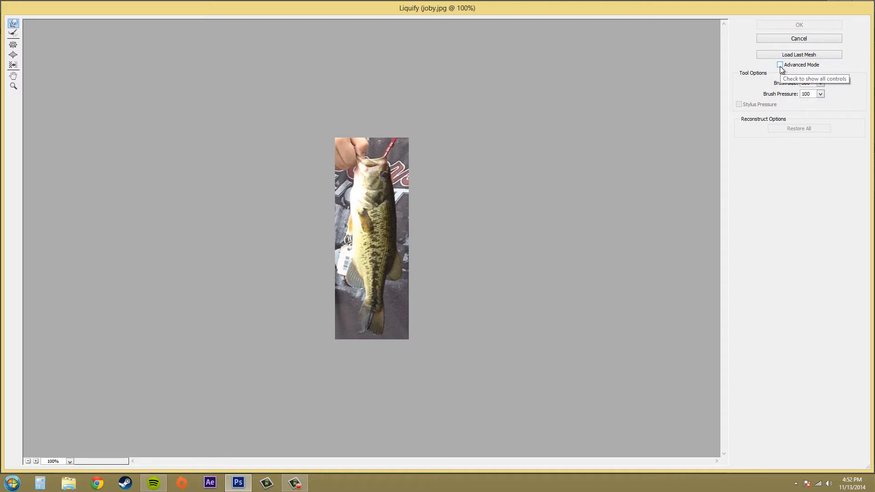
click(780, 64)
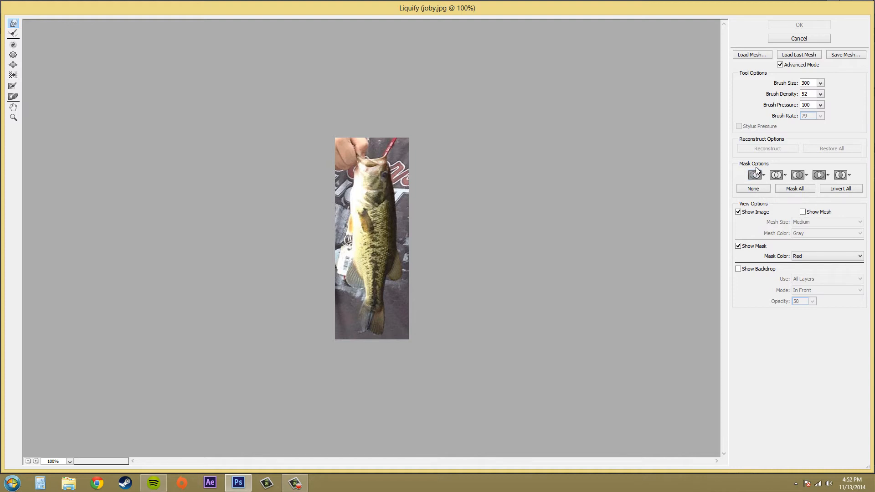
mouse_move(755, 174)
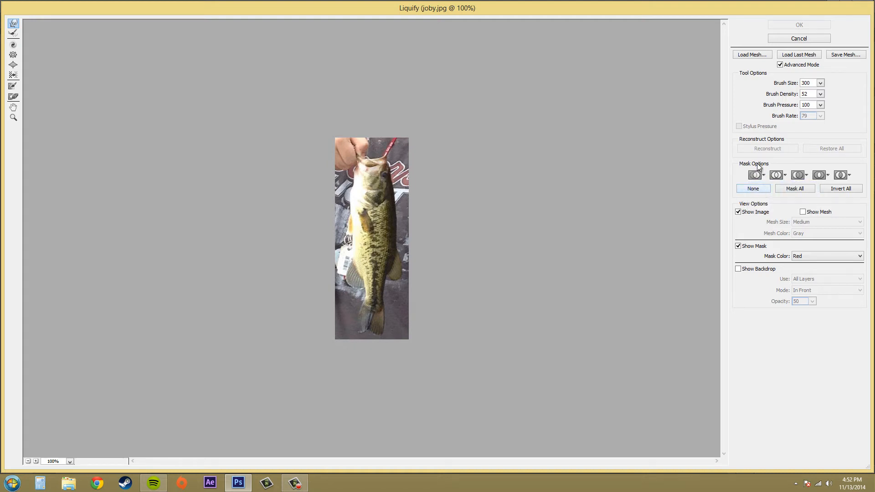
mouse_move(344, 259)
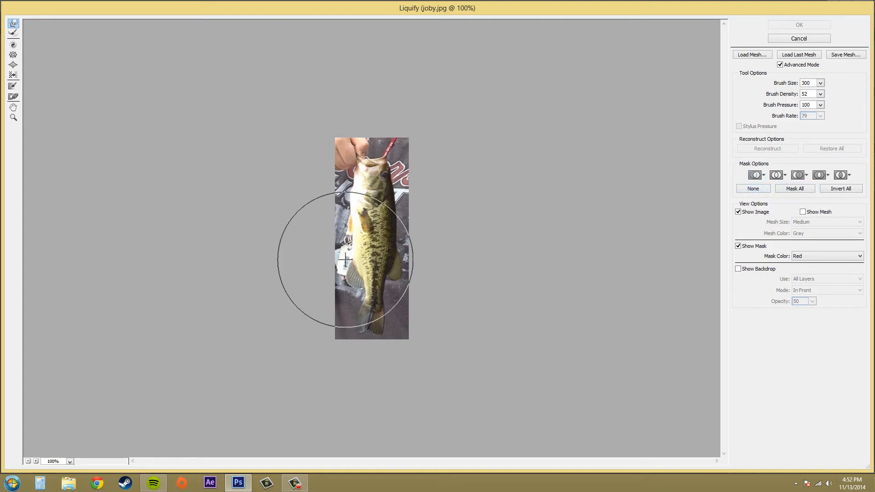
mouse_move(755, 175)
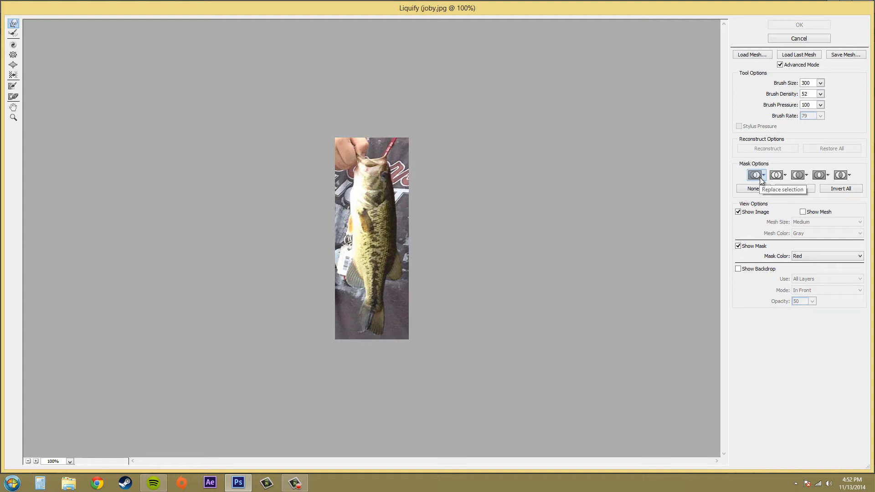
mouse_move(776, 175)
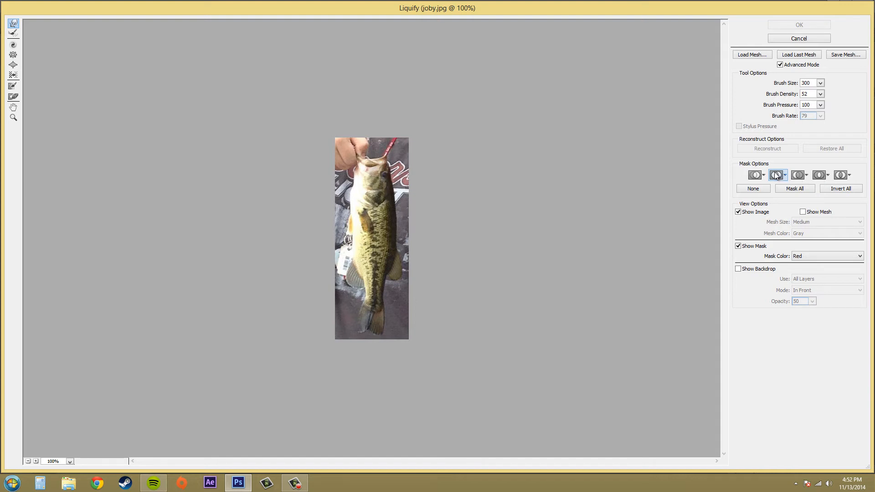
click(785, 175)
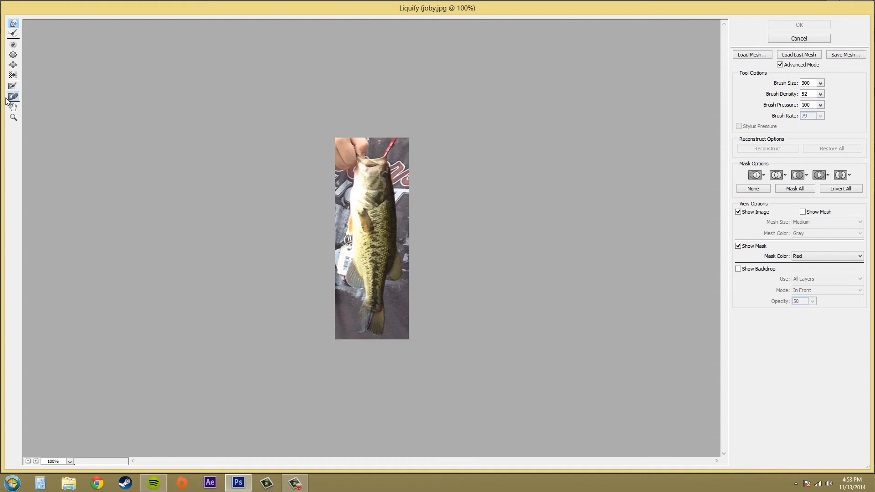
Step: Mask the whole region, push the fish's lower half sideways with Forward Warp, and commit with OK
click(13, 85)
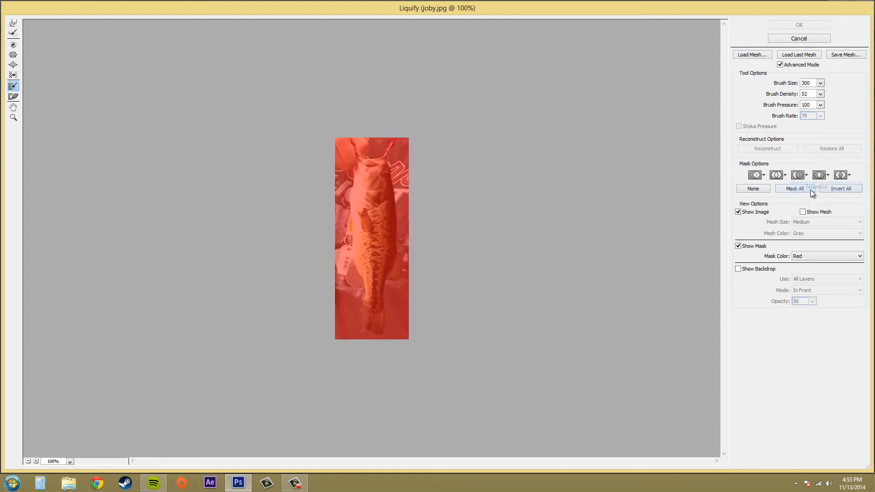
click(806, 175)
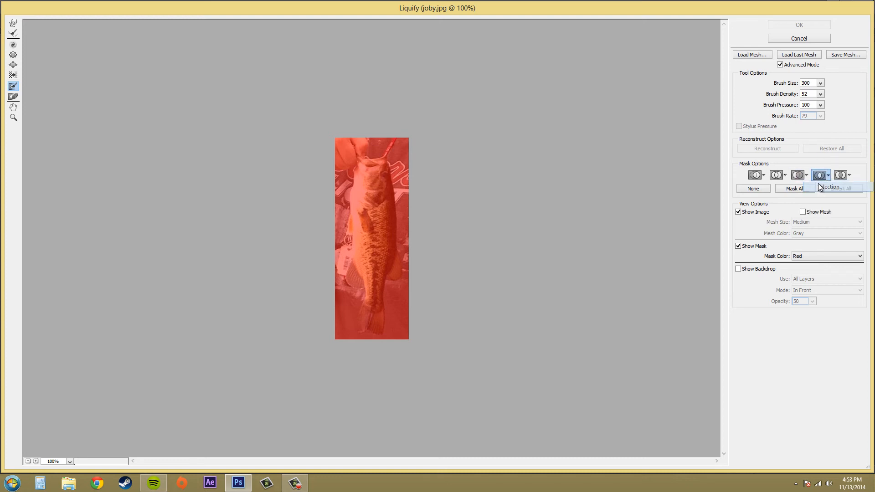
mouse_move(842, 175)
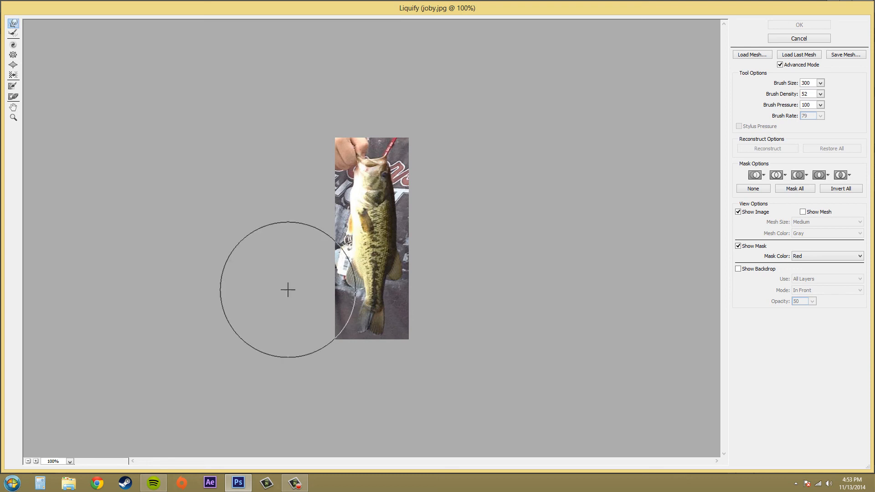
drag(289, 290, 340, 254)
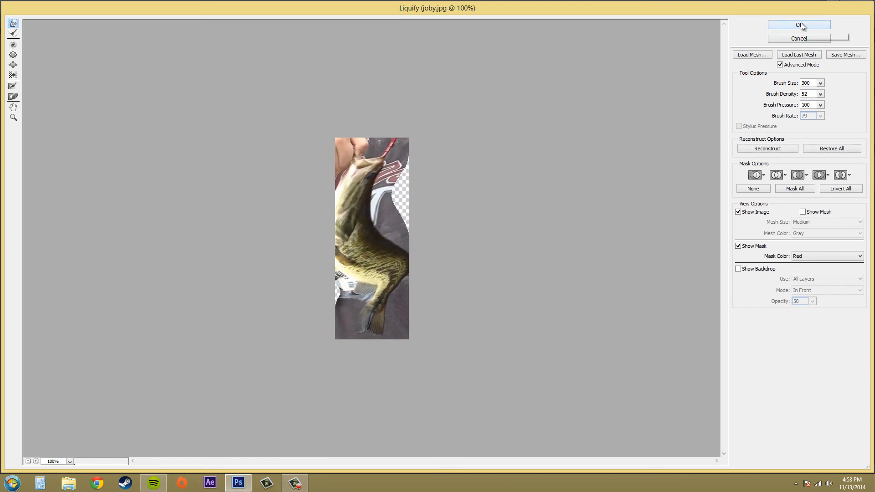
click(799, 25)
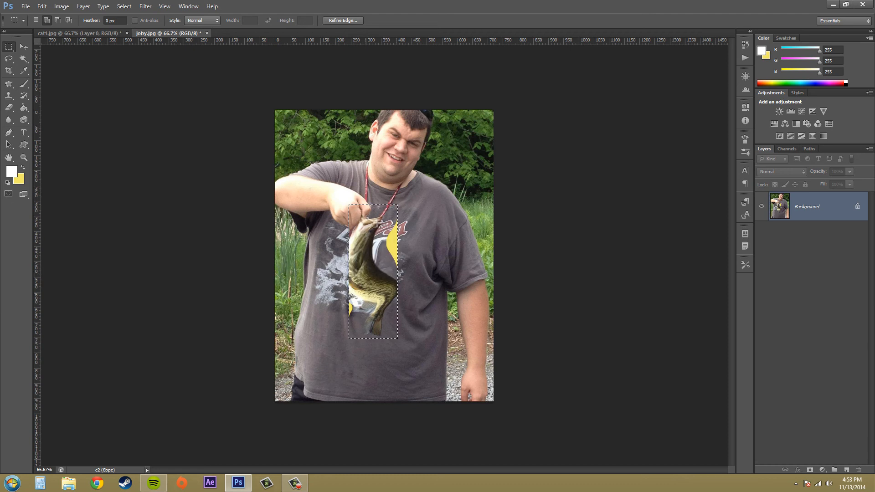
mouse_move(394, 266)
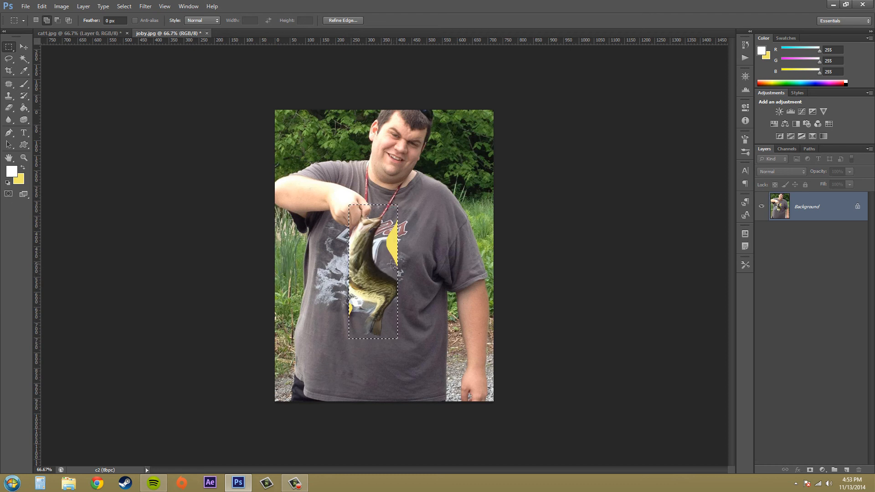
mouse_move(511, 360)
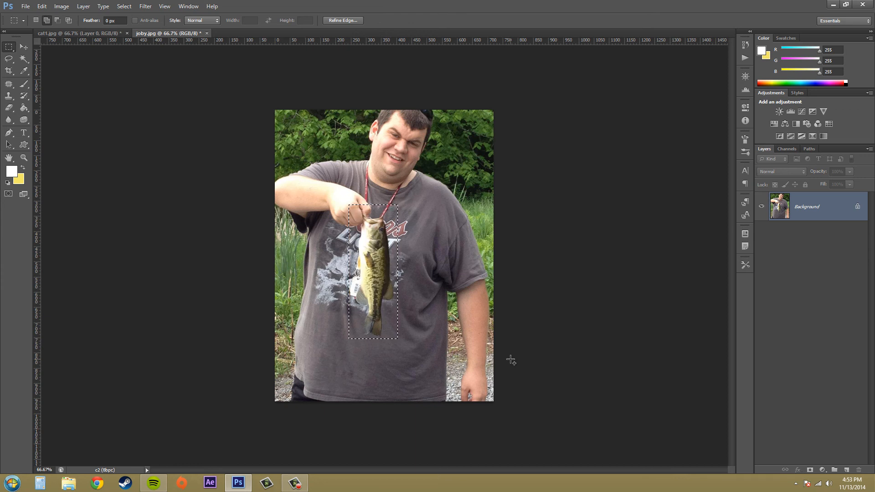
Step: Undo the Liquify warp and deselect so the fish photo looks unaltered again
key(ctrl+d)
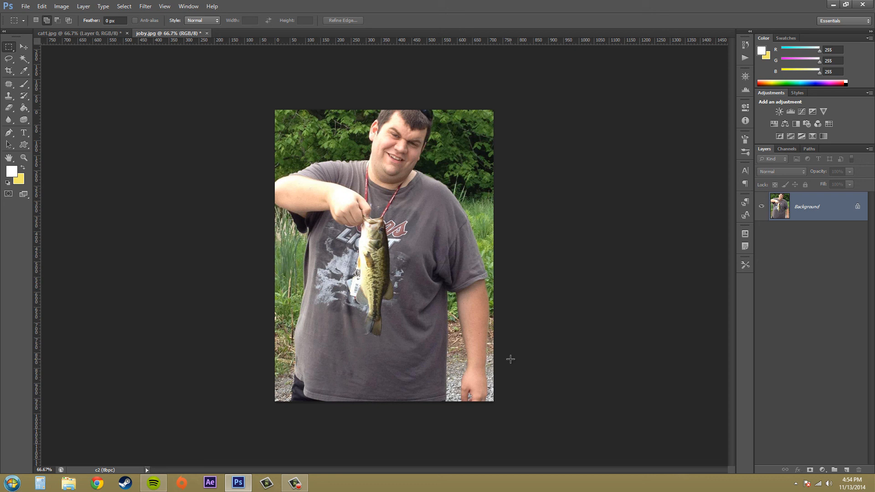
mouse_move(356, 223)
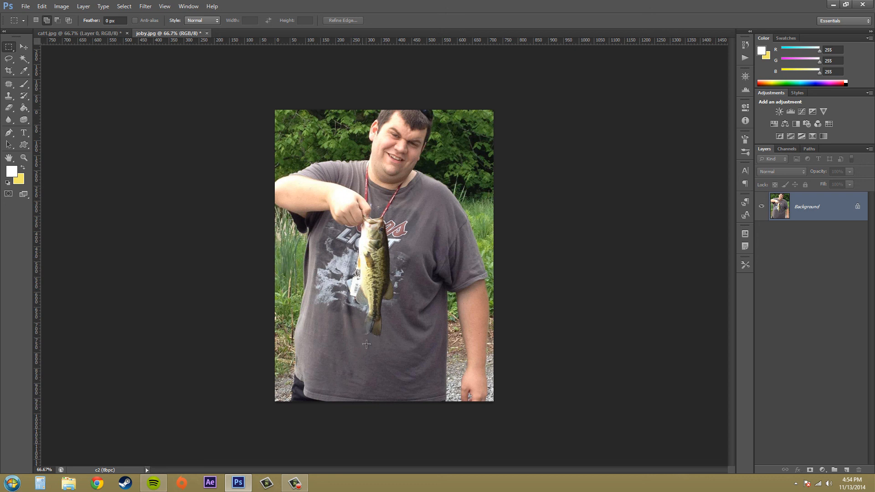
mouse_move(399, 279)
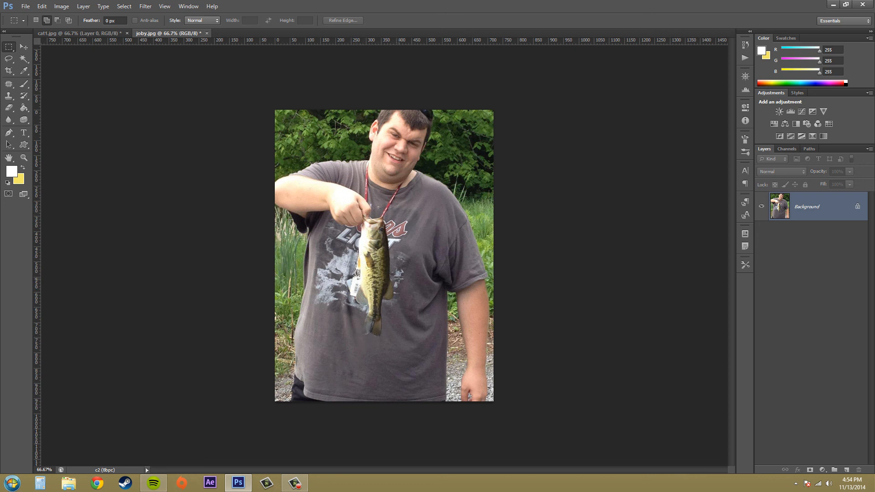
mouse_move(424, 366)
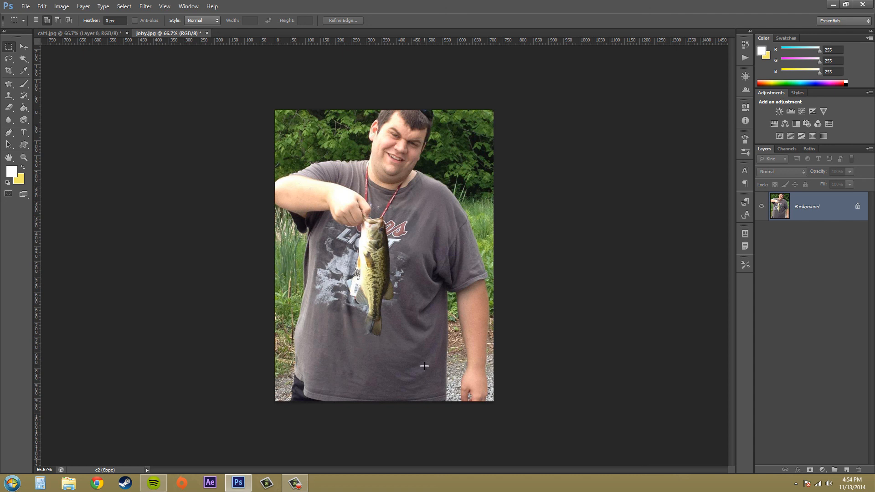